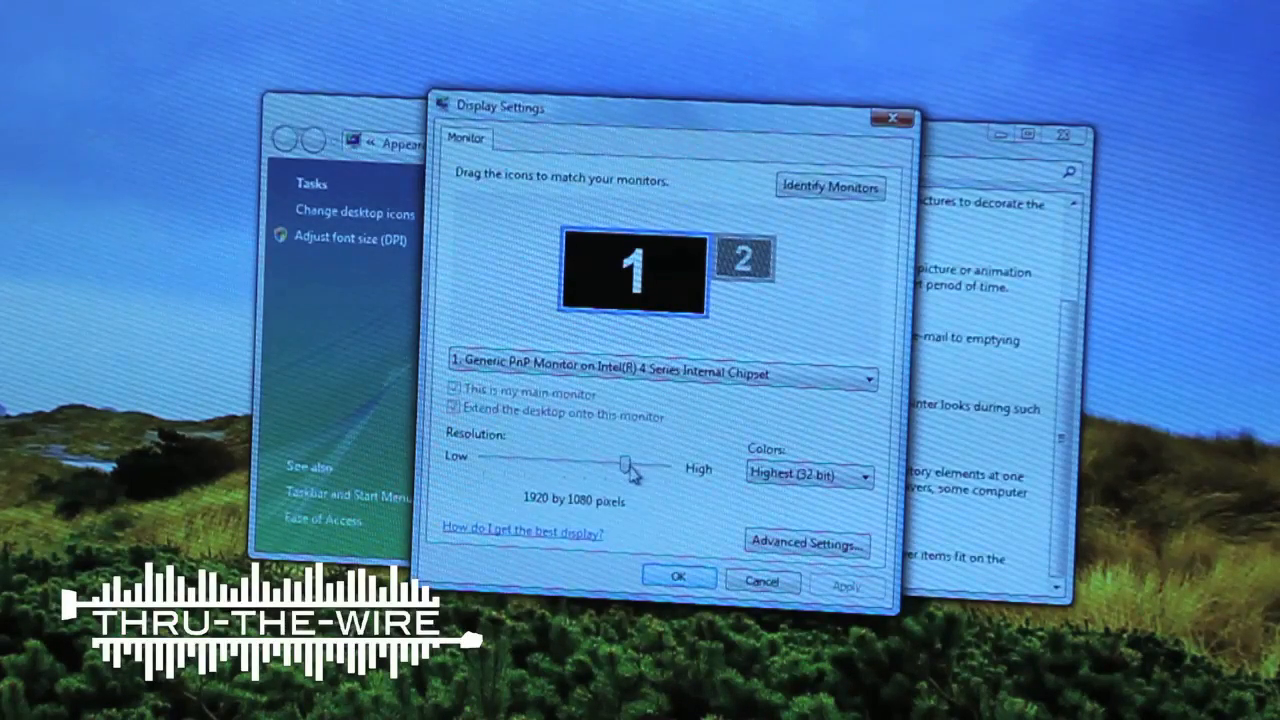
Drag the Resolution slider to High so the display reads 3840 by 1080 pixels
drag(625, 466, 665, 466)
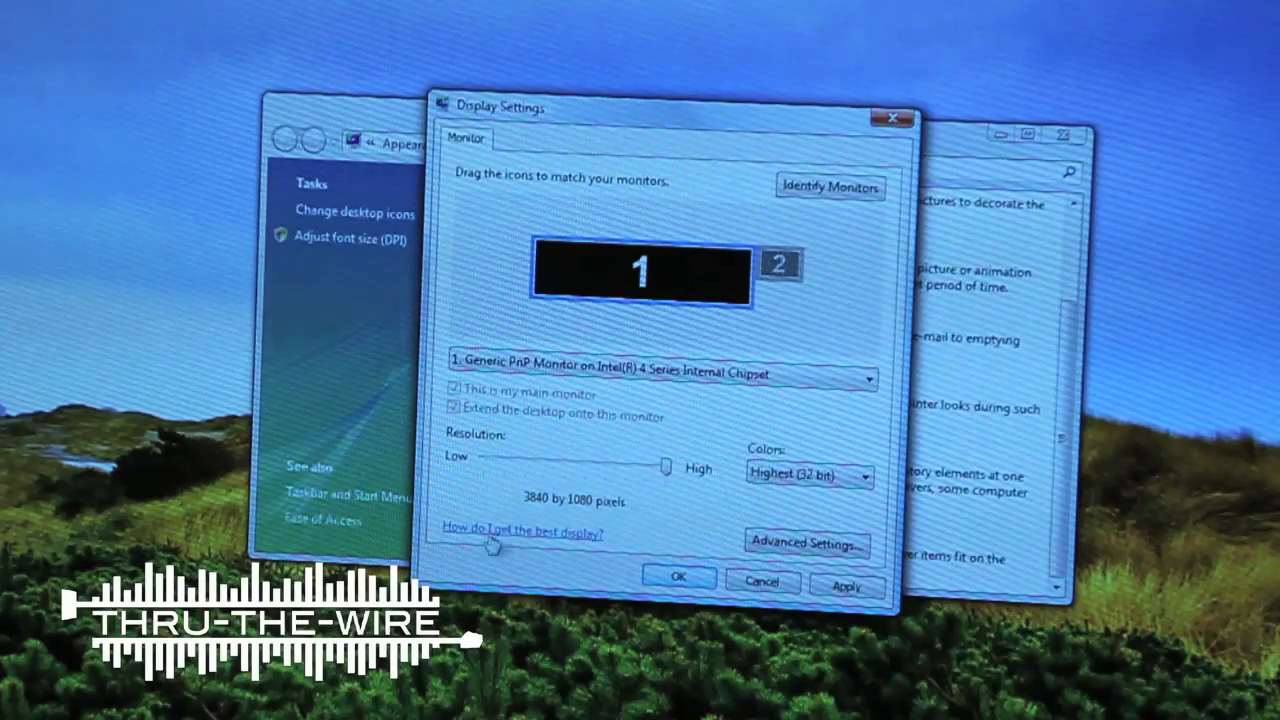
mouse_move(600, 525)
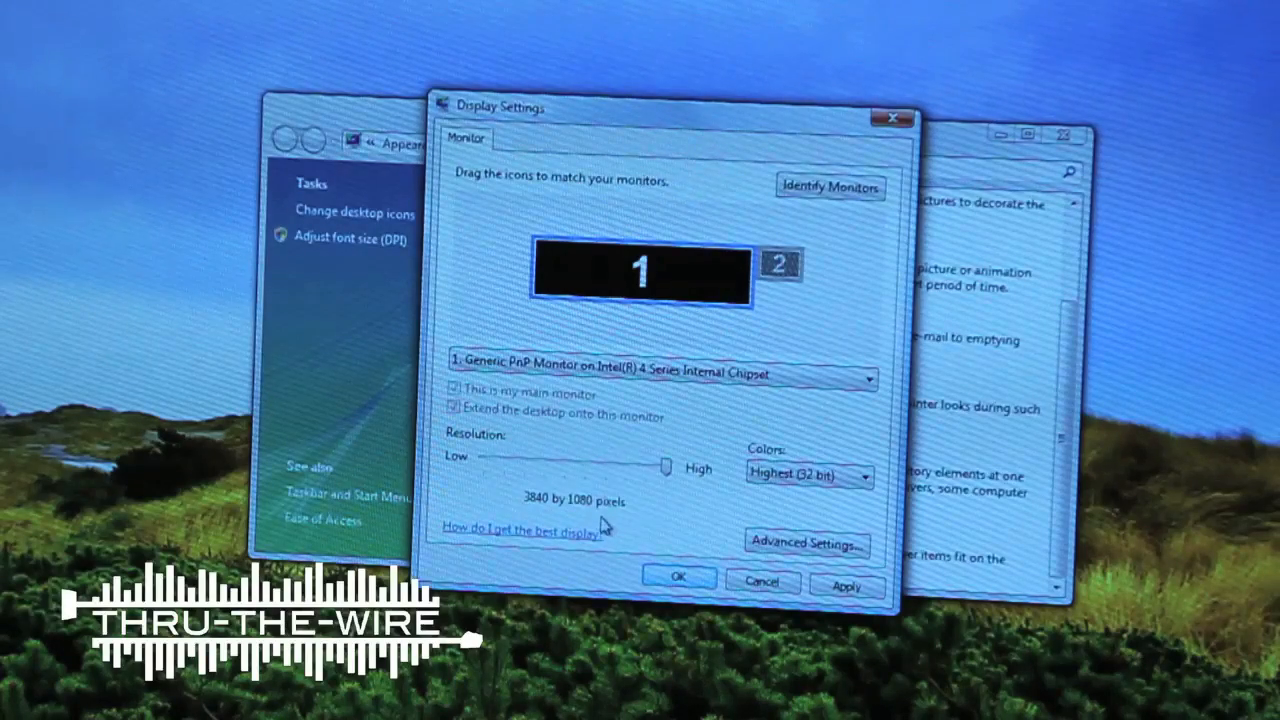